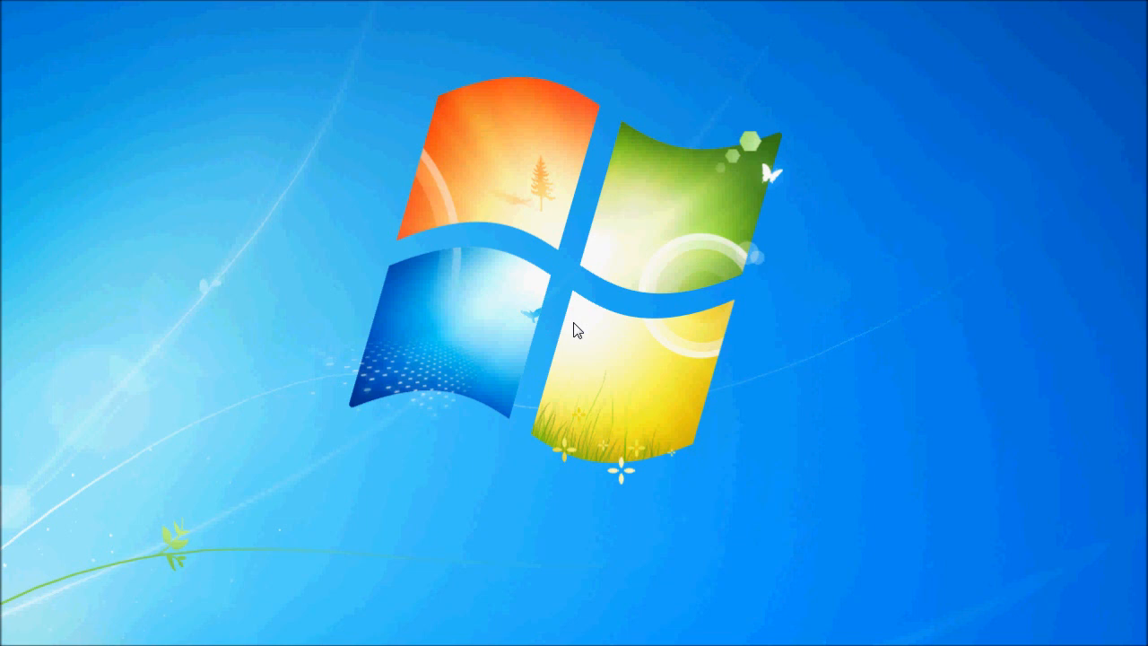
mouse_move(560, 269)
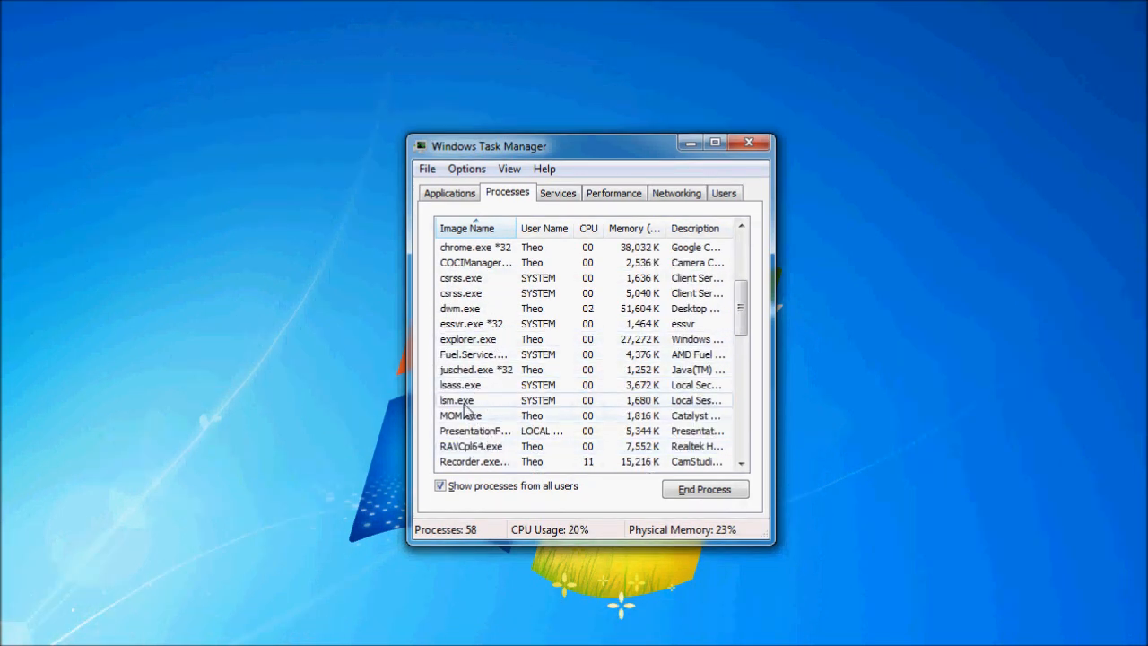
Step: Bring up the priority options for the listed Java process, then close Task Manager
right_click(458, 400)
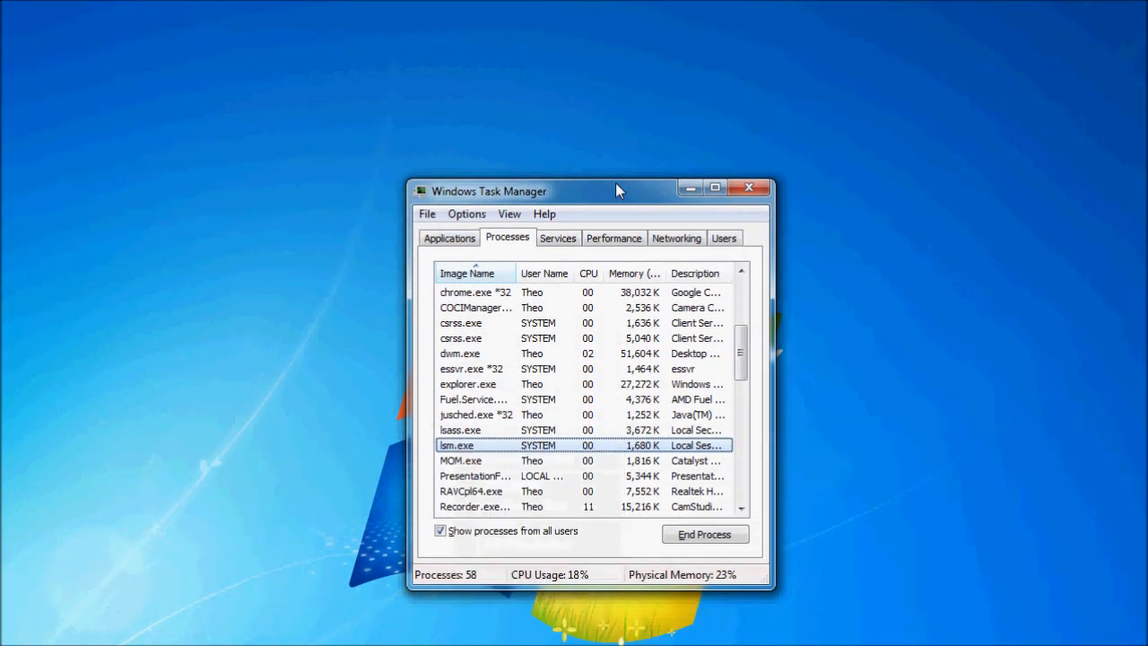
click(750, 188)
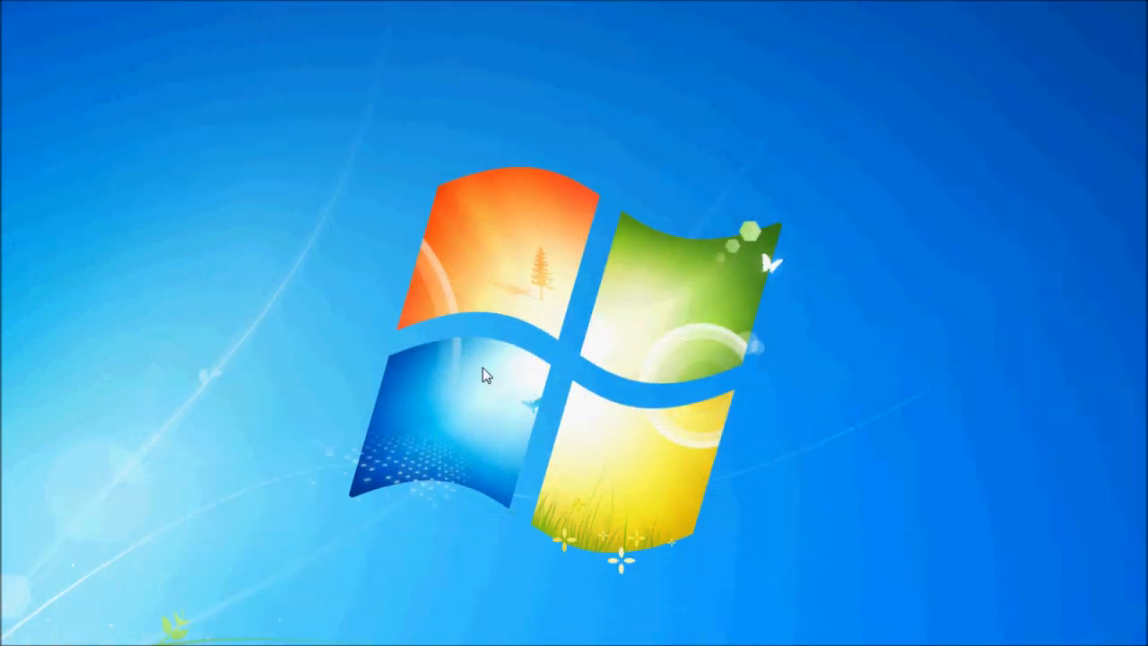
mouse_move(563, 359)
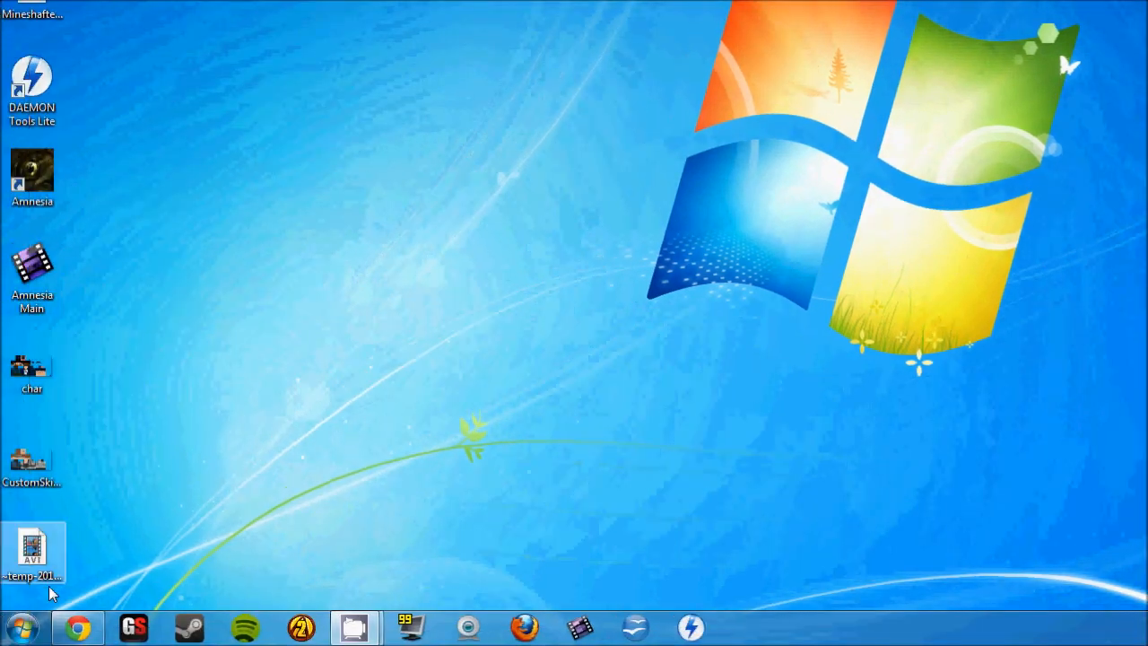
mouse_move(20, 626)
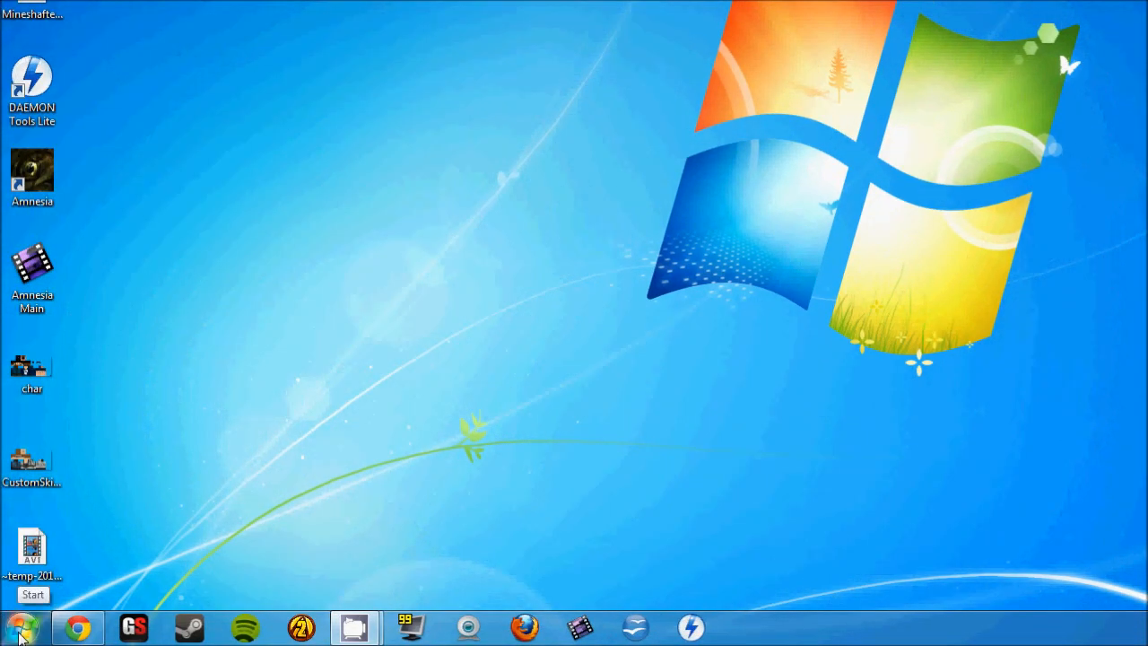
Step: Bring up the Start menu so Control Panel is available
click(24, 628)
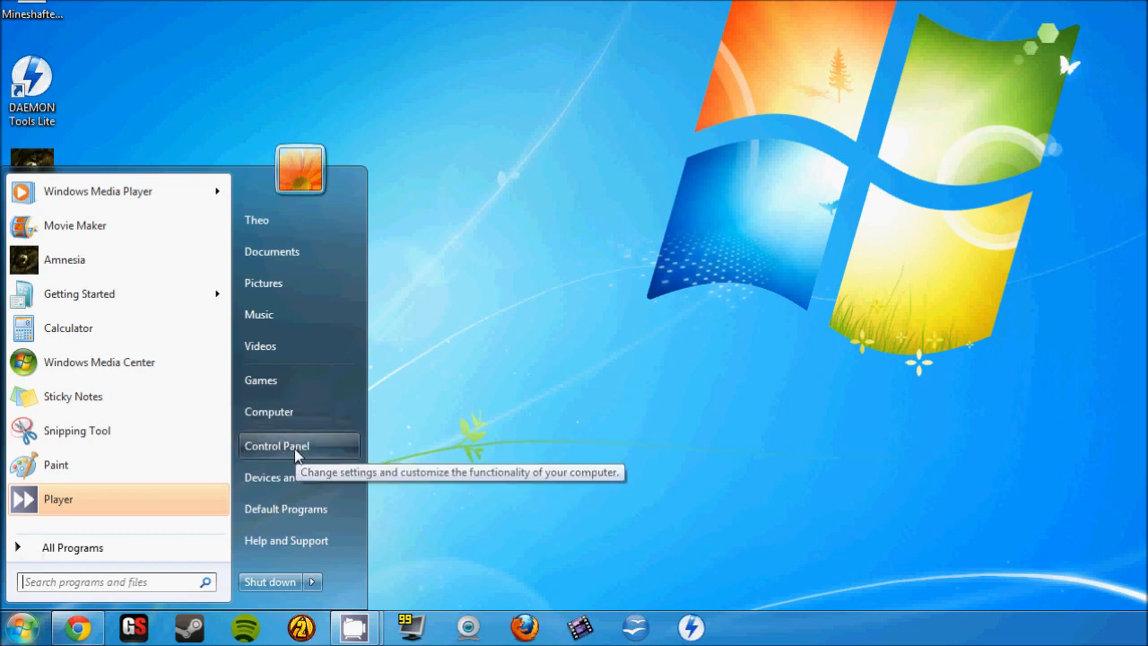
Step: Search Control Panel for 'java' and bring up the Java Control Panel's runtime settings listing version 1.7
click(276, 445)
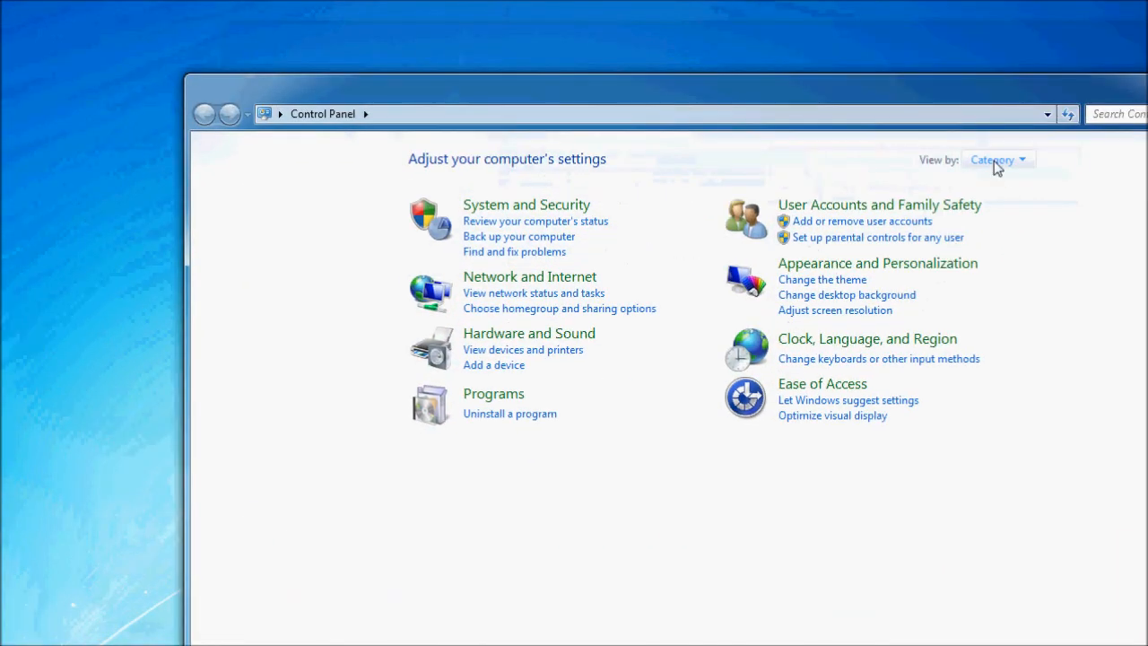
text(ja)
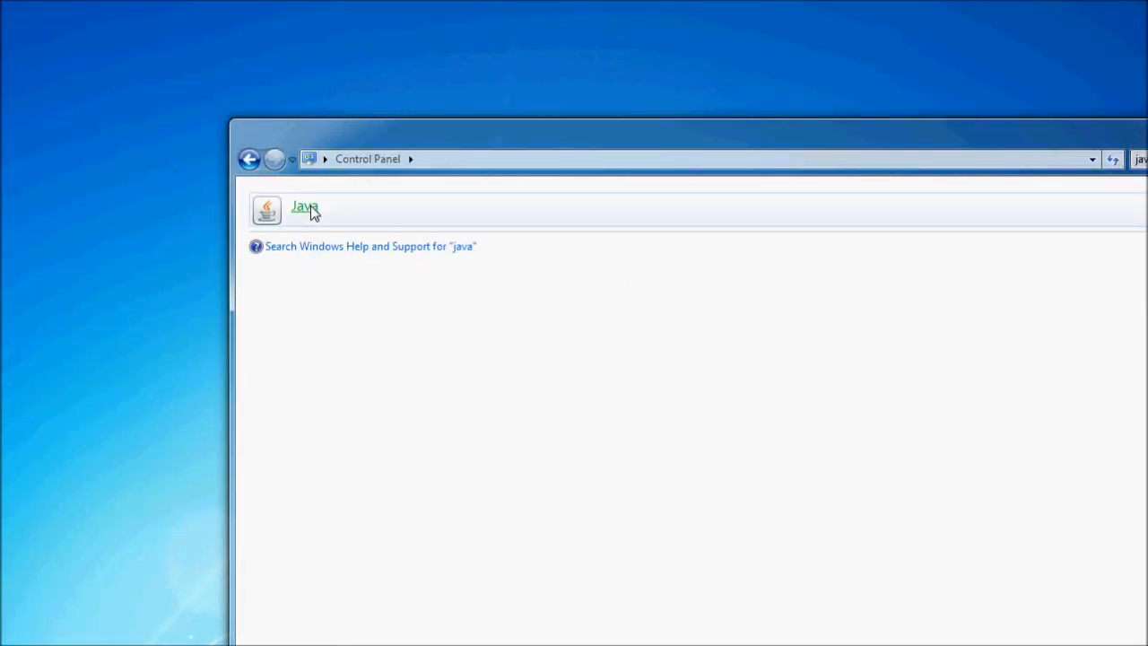
double_click(305, 207)
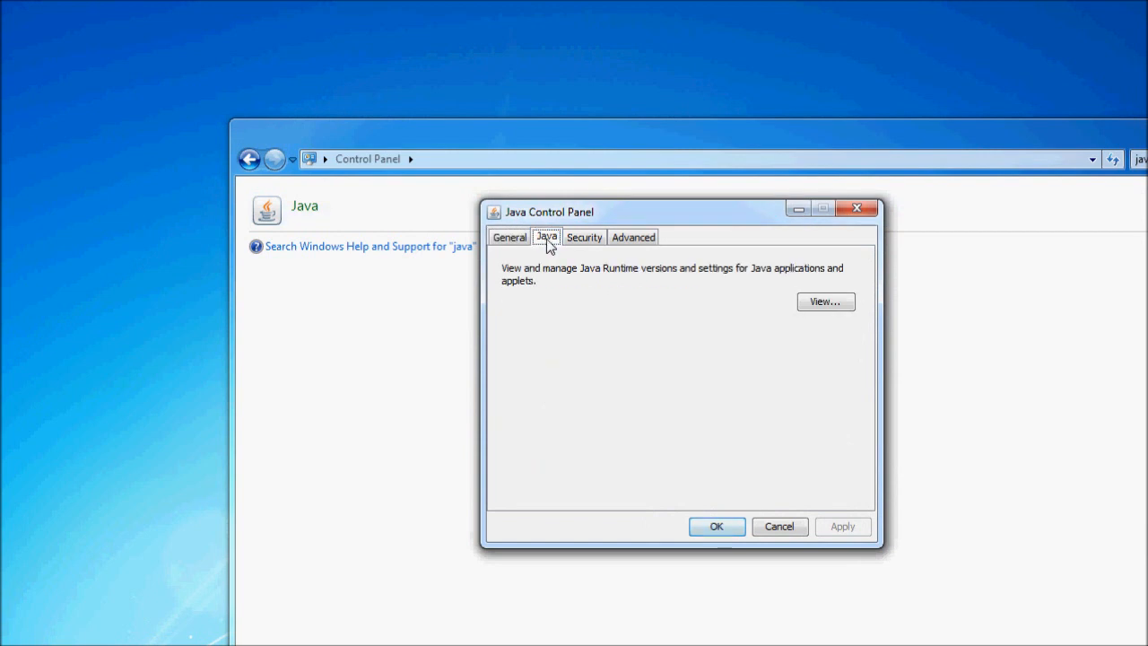
click(825, 302)
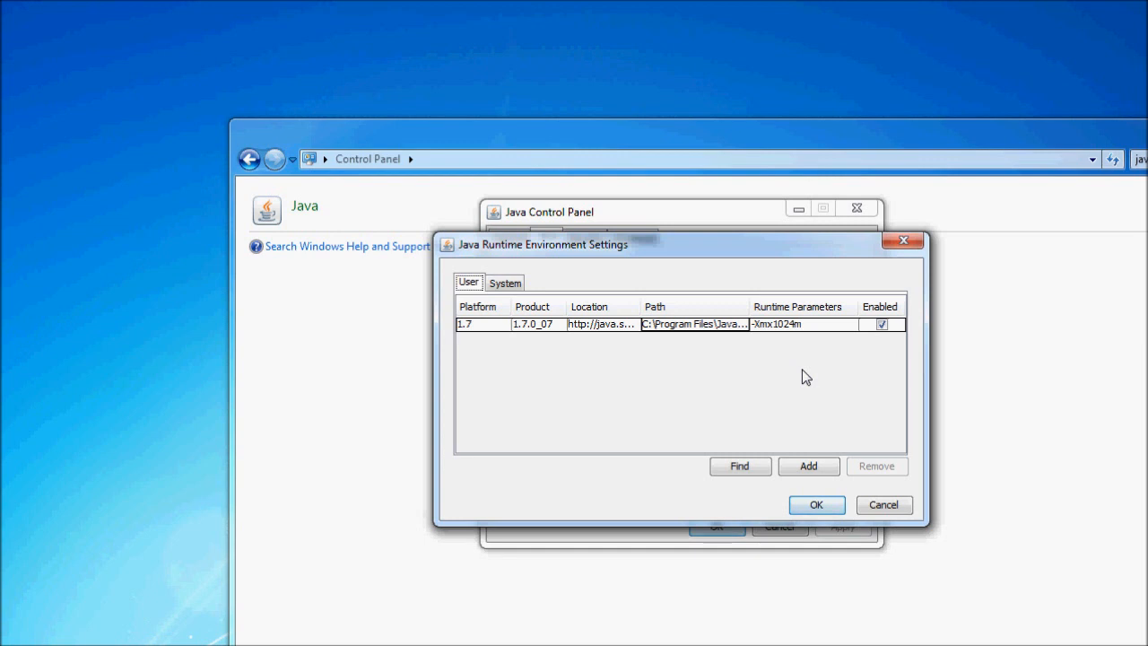
mouse_move(793, 336)
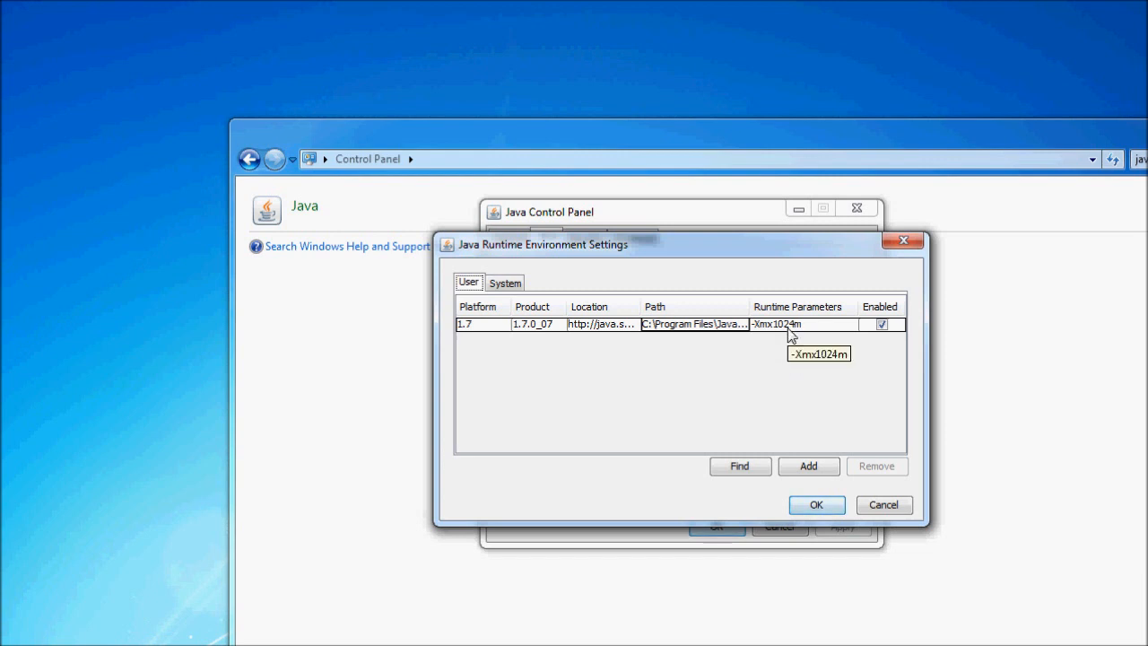
mouse_move(793, 337)
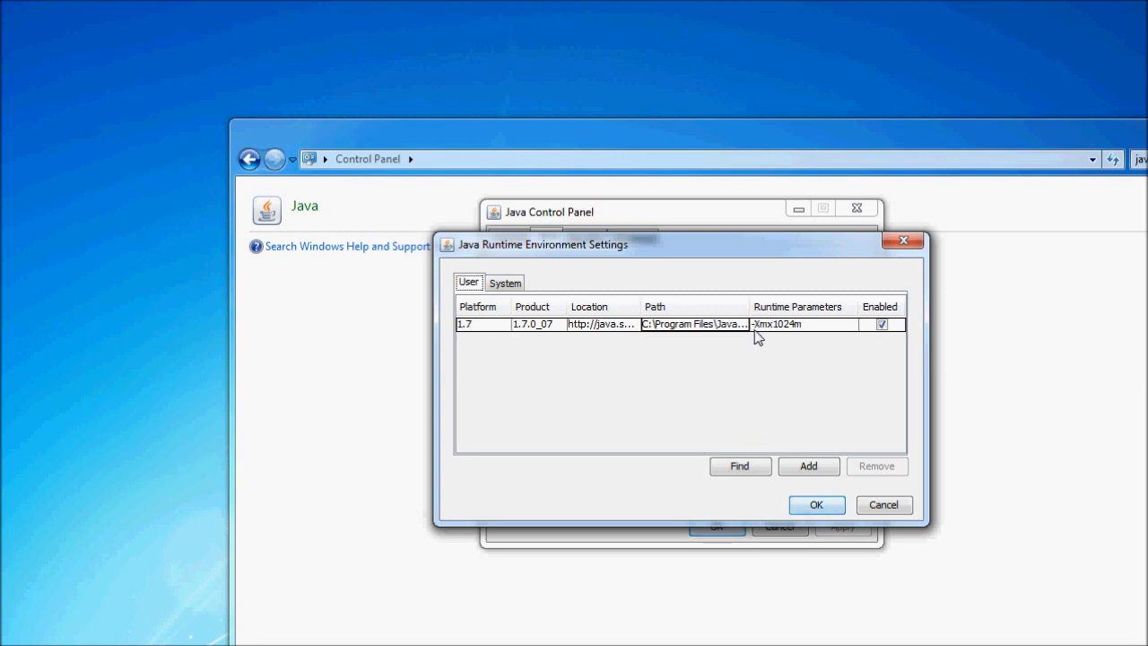
mouse_move(760, 337)
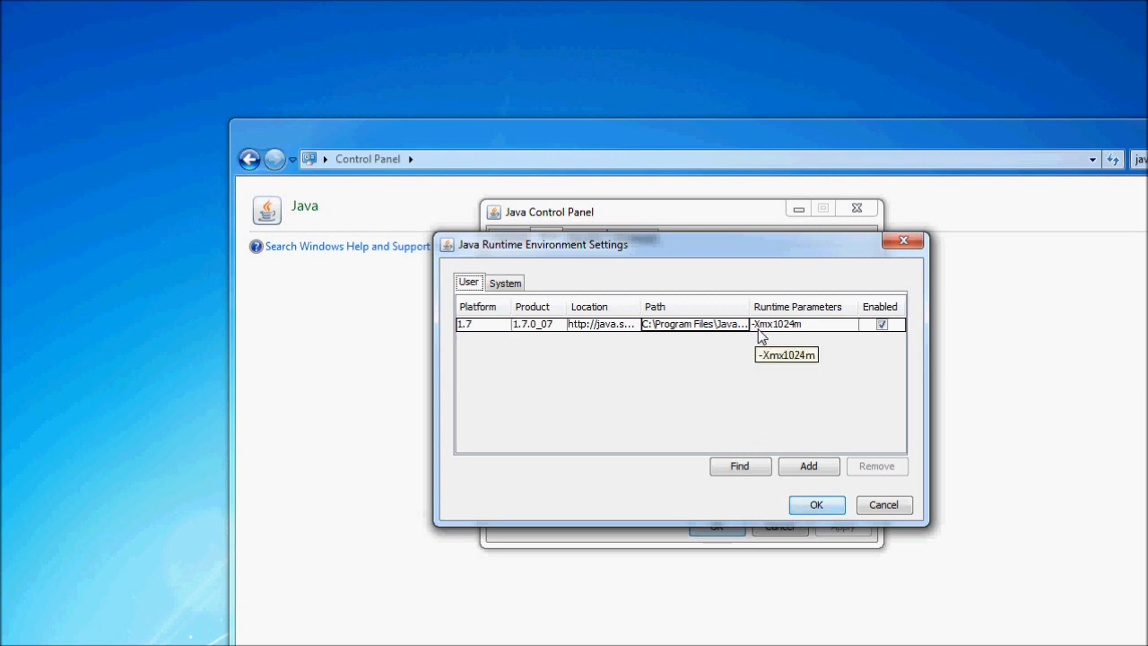
mouse_move(777, 338)
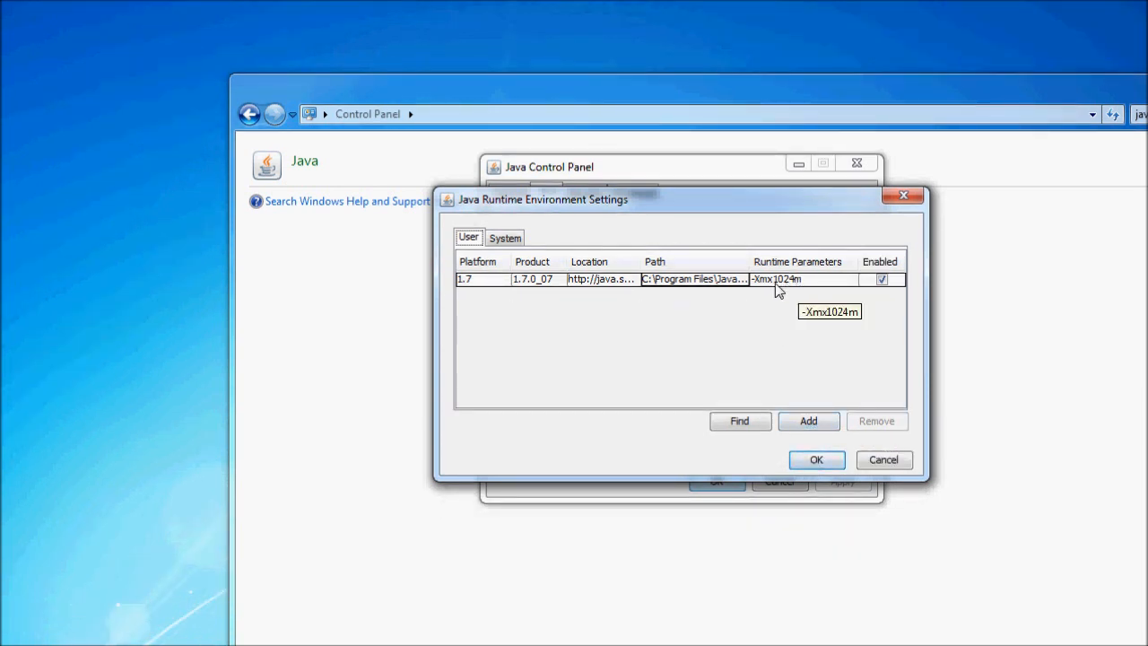
mouse_move(816, 459)
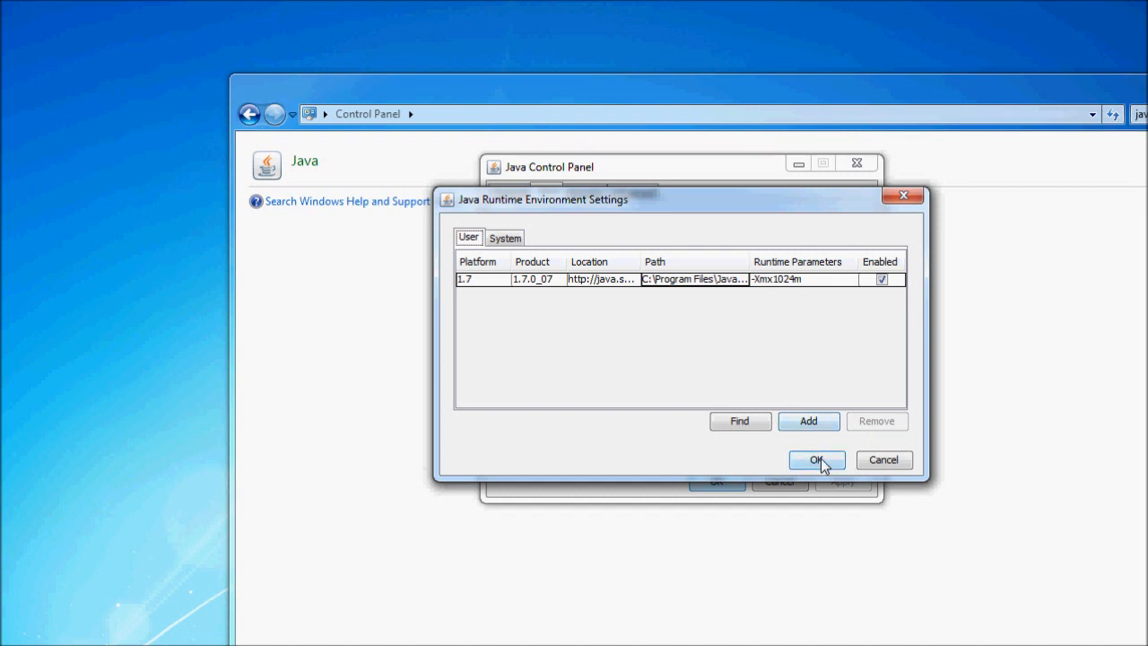
mouse_move(811, 374)
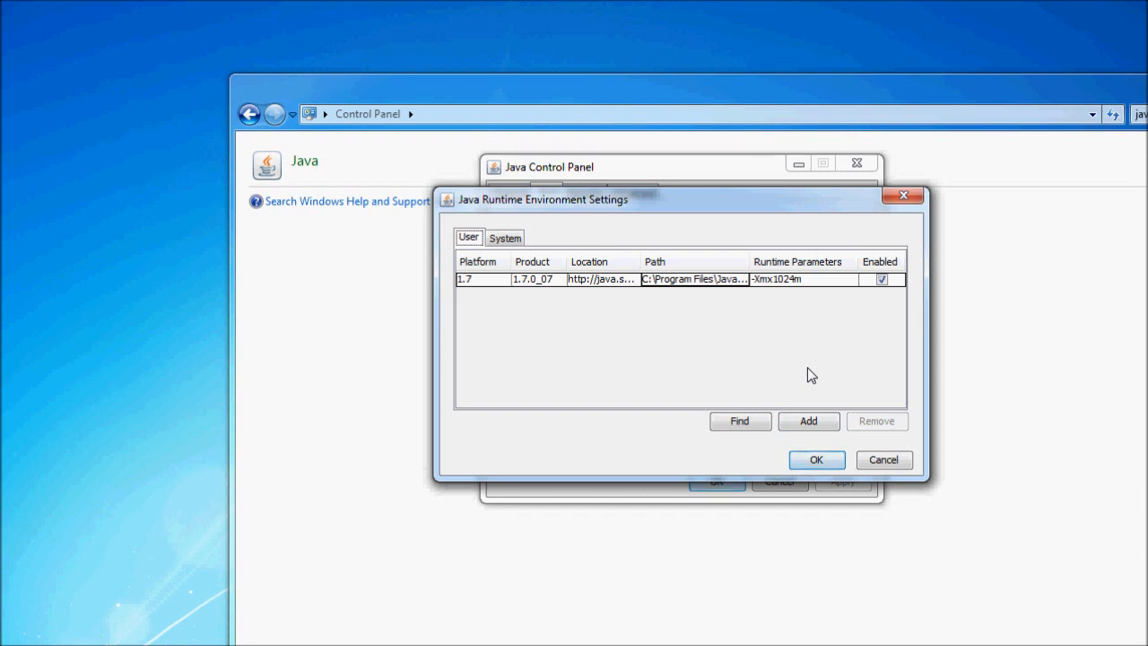
mouse_move(796, 296)
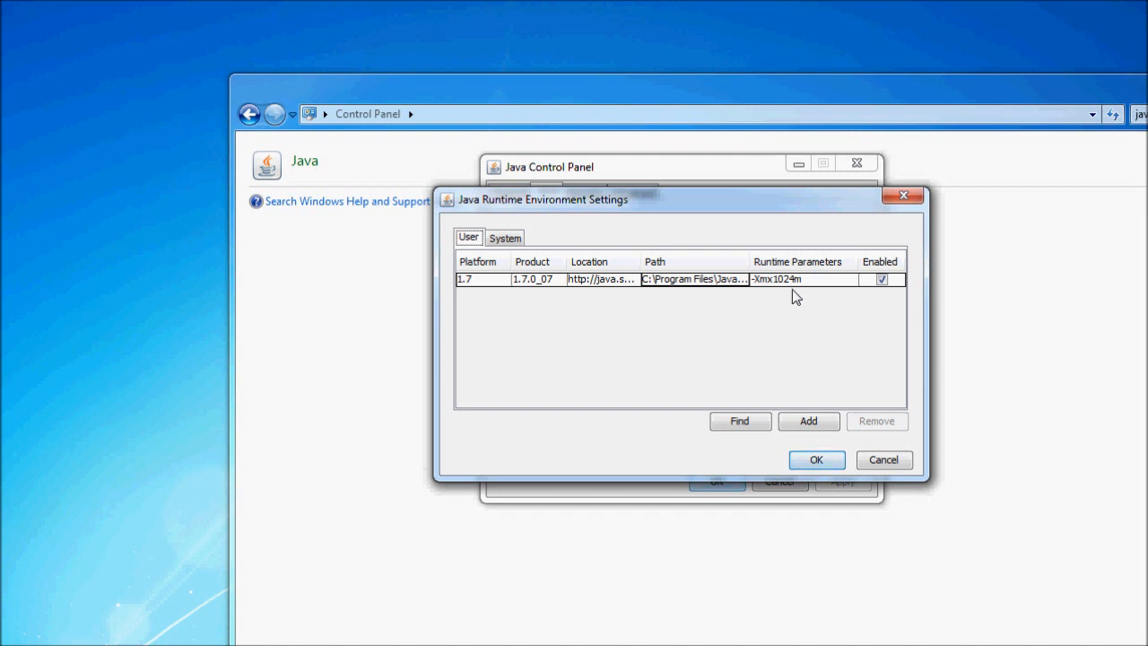
Step: Confirm the -Xmx1024m runtime parameter for Java 1.7 and switch to the Chrome browser
click(817, 459)
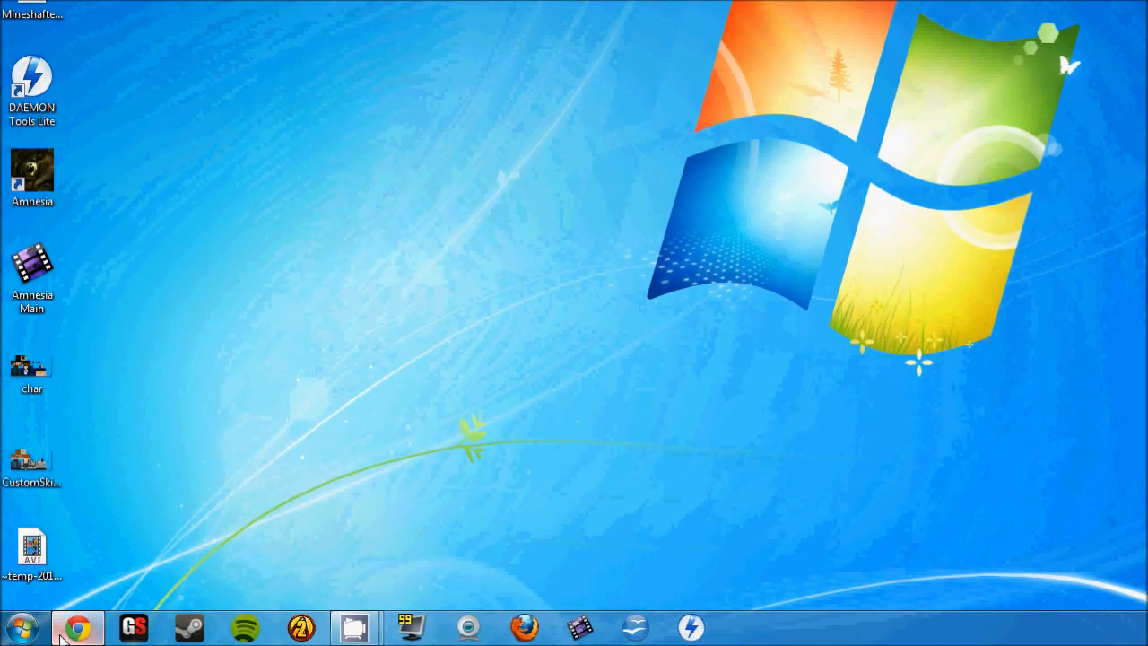
click(77, 628)
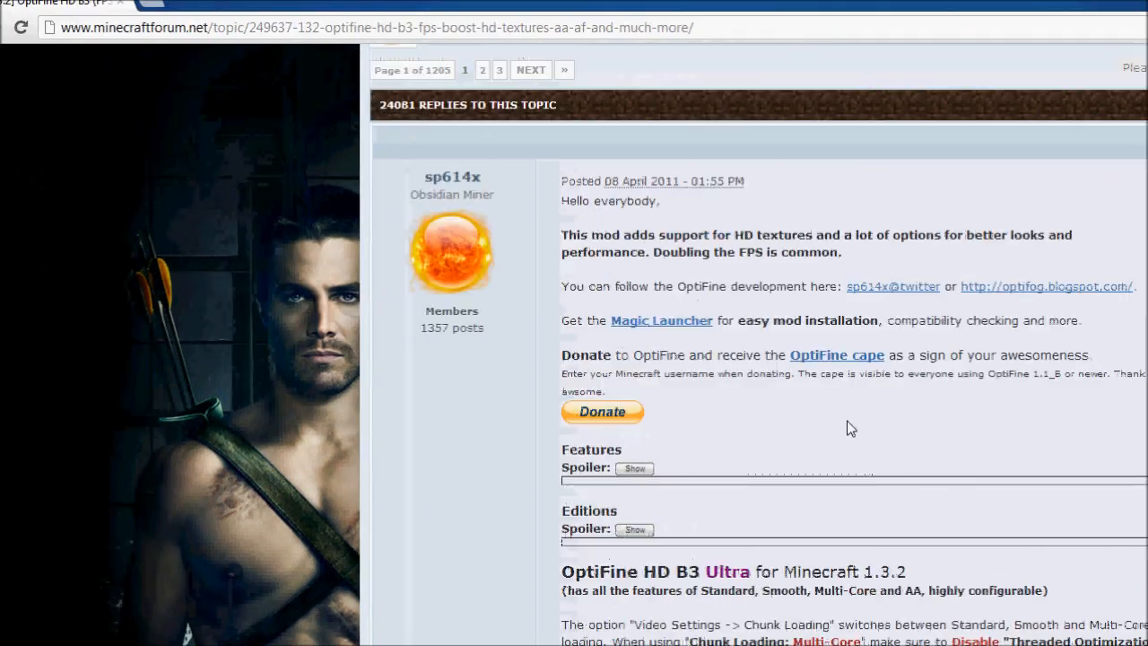
Step: Scroll the OptiFine topic to the Ultra, Standard and Light 1.3.2 download sections
scroll(up, 3)
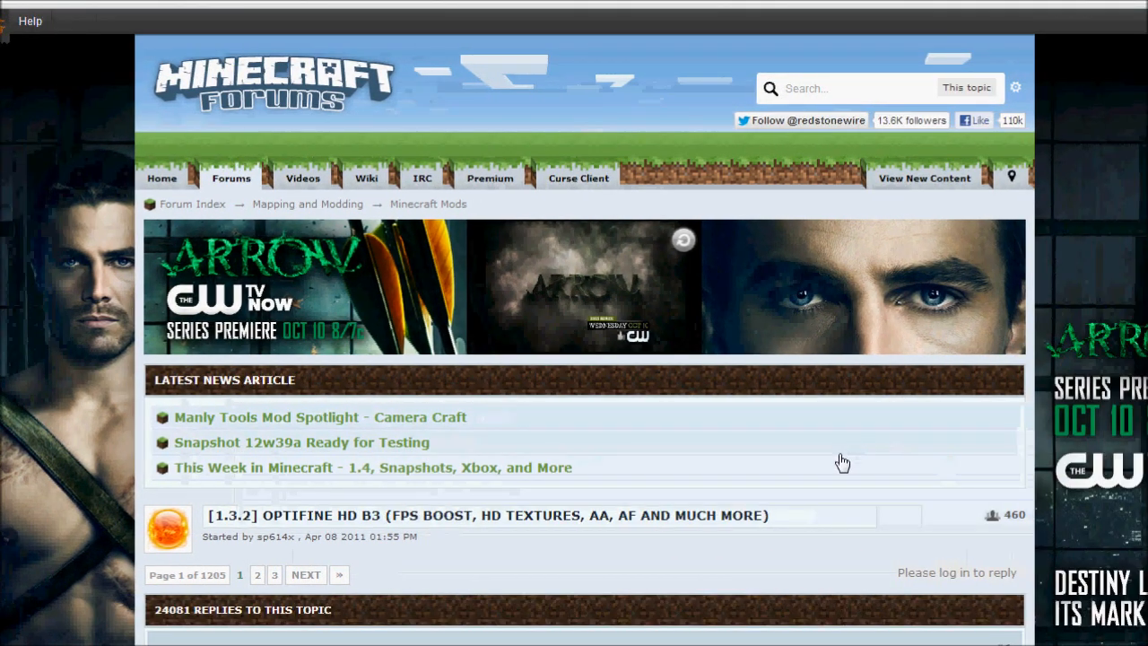
scroll(down, 3)
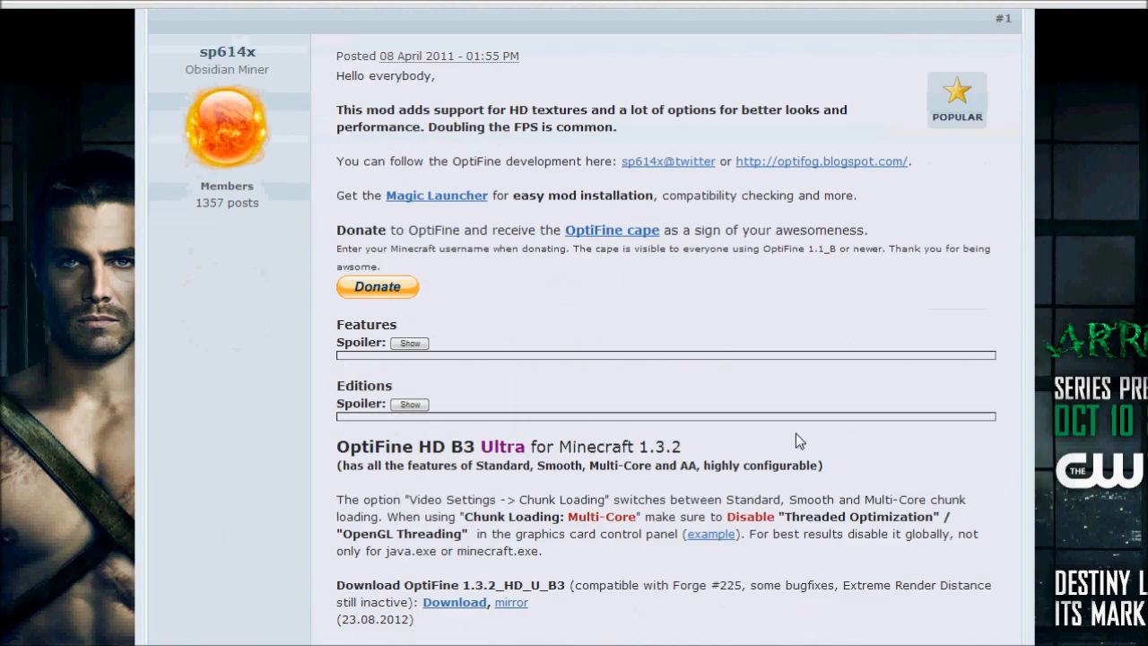
scroll(down, 3)
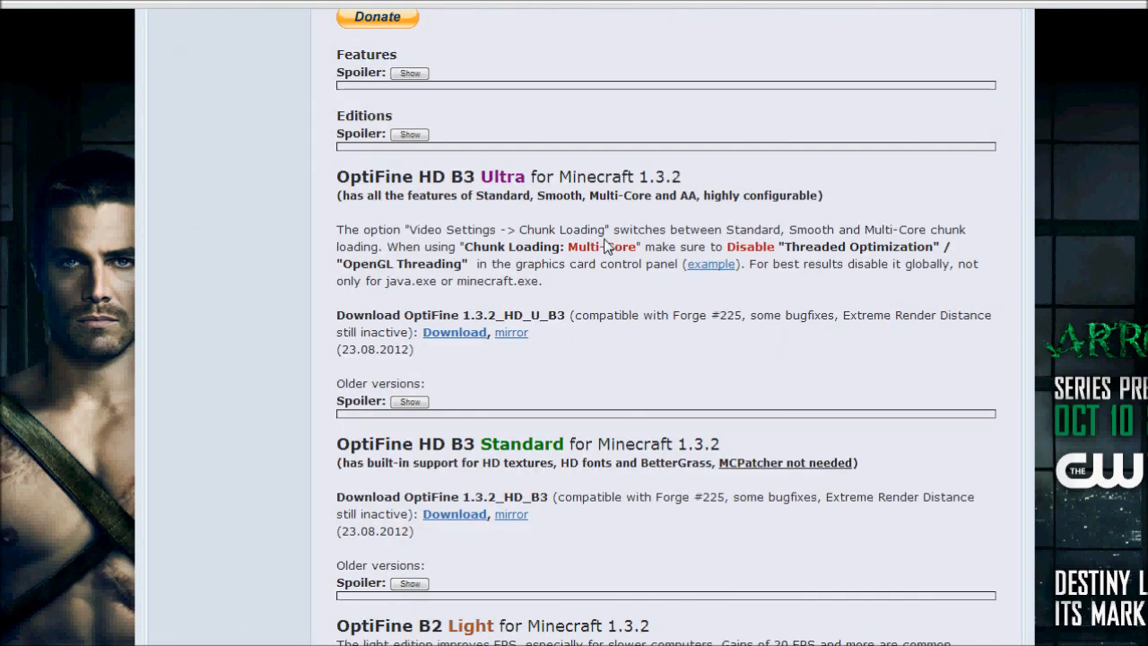
scroll(down, 3)
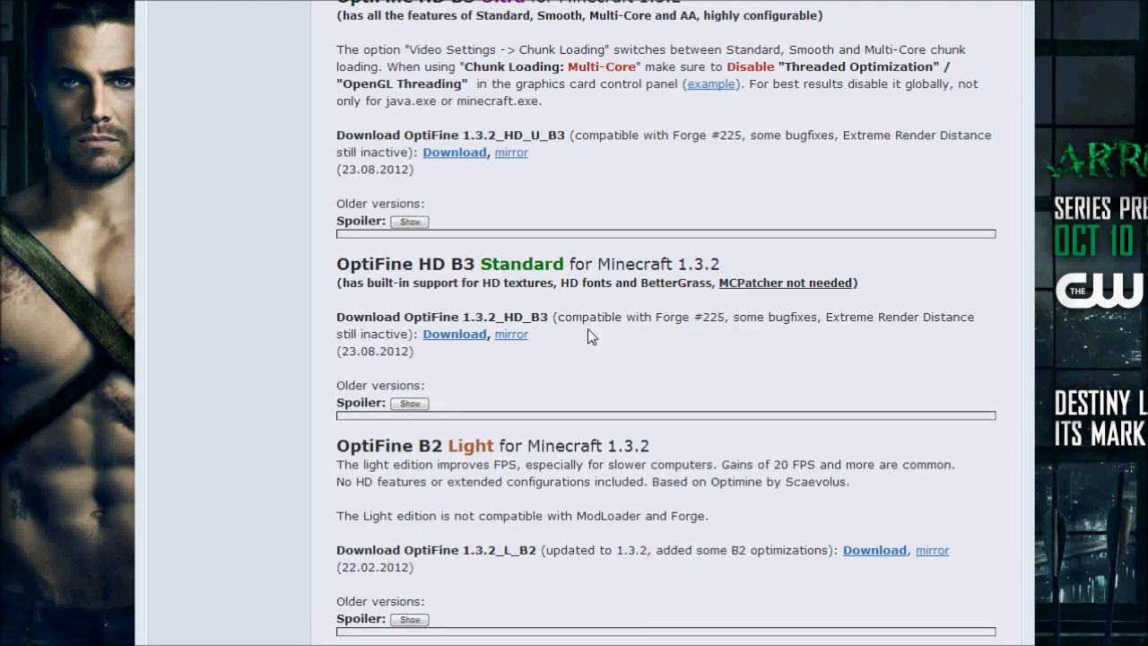
scroll(up, 3)
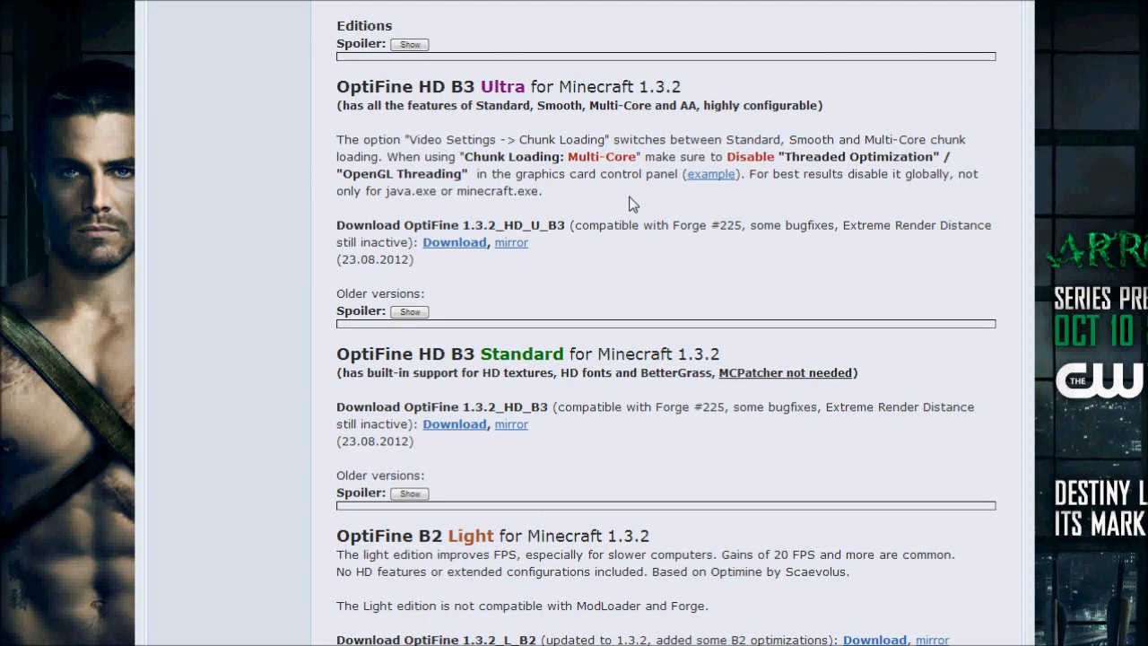
mouse_move(556, 196)
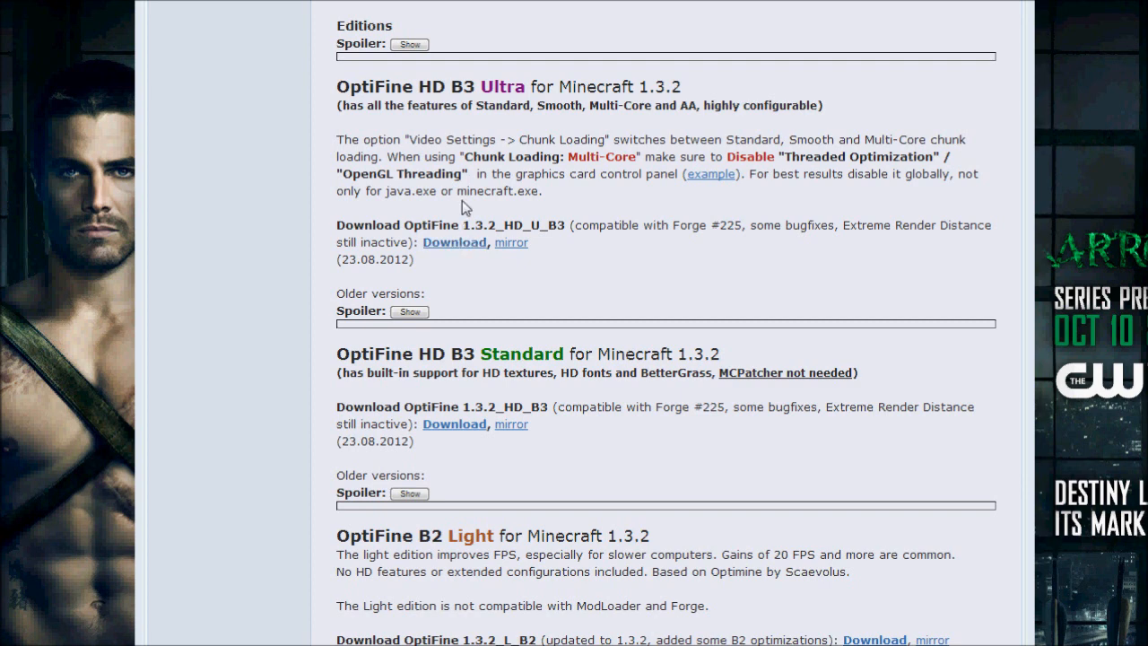
mouse_move(459, 205)
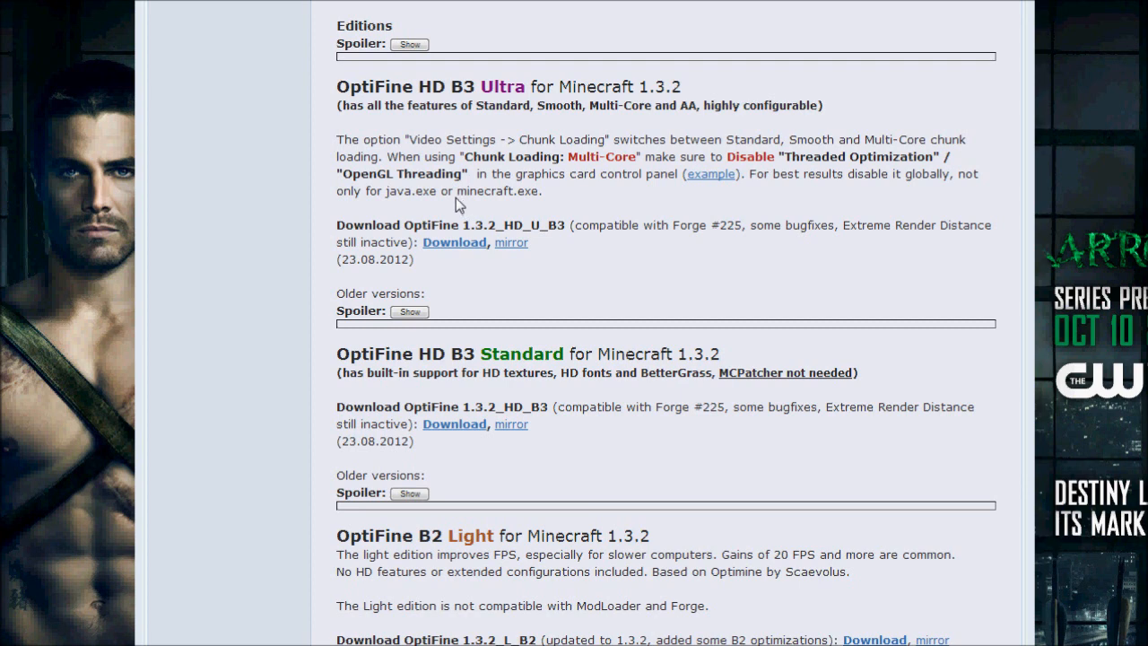
mouse_move(556, 197)
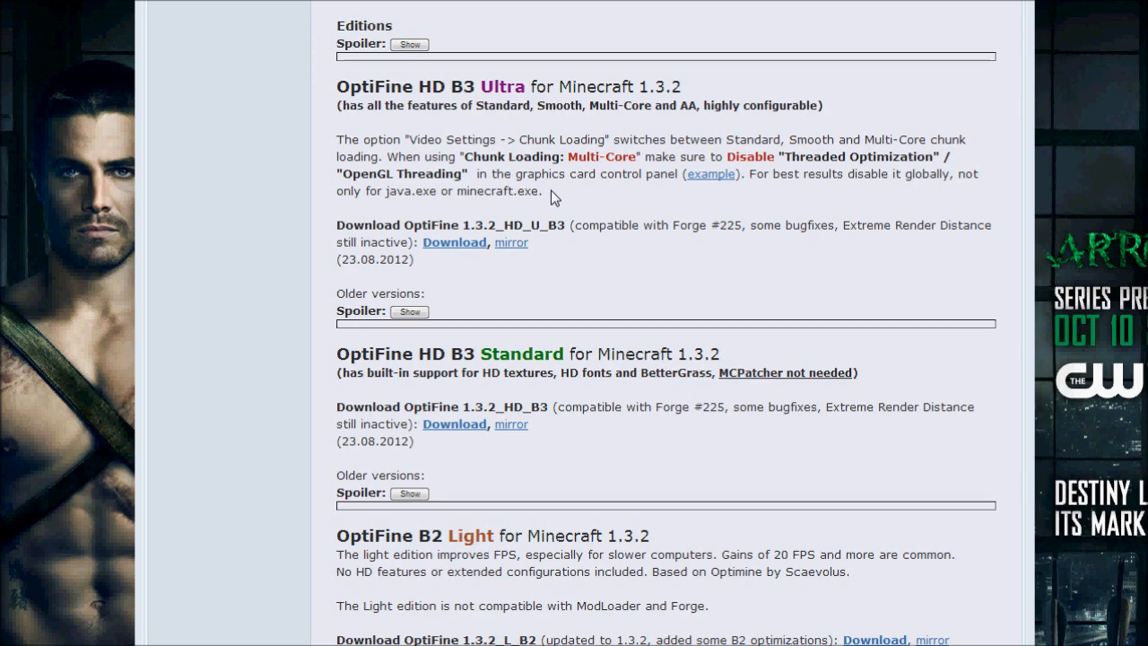
scroll(up, 3)
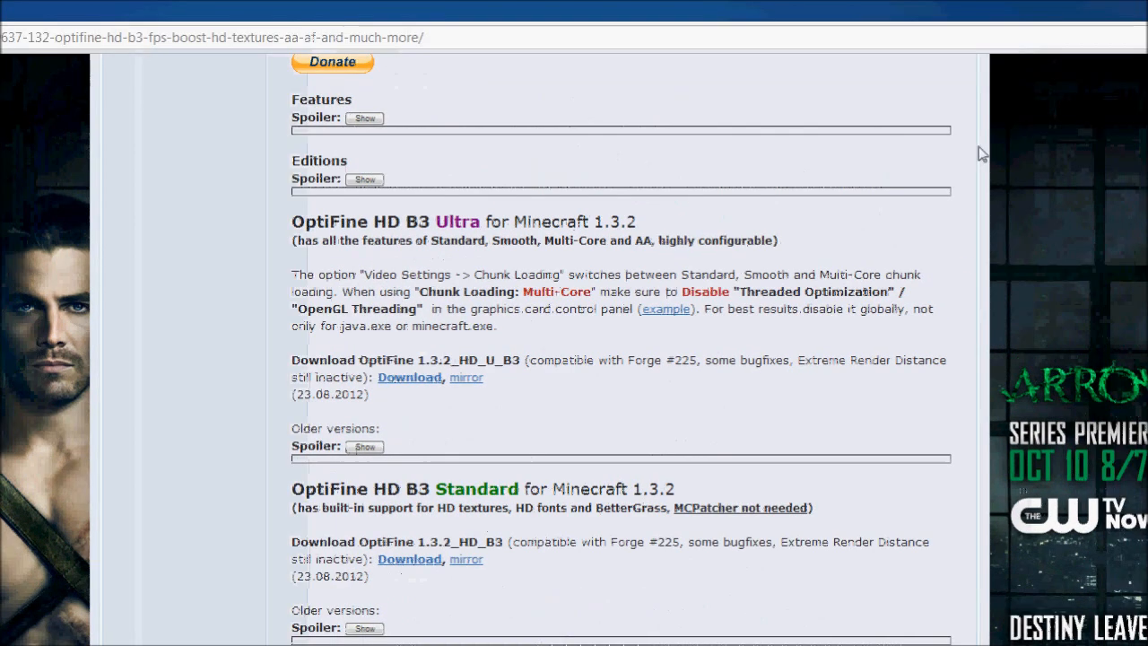